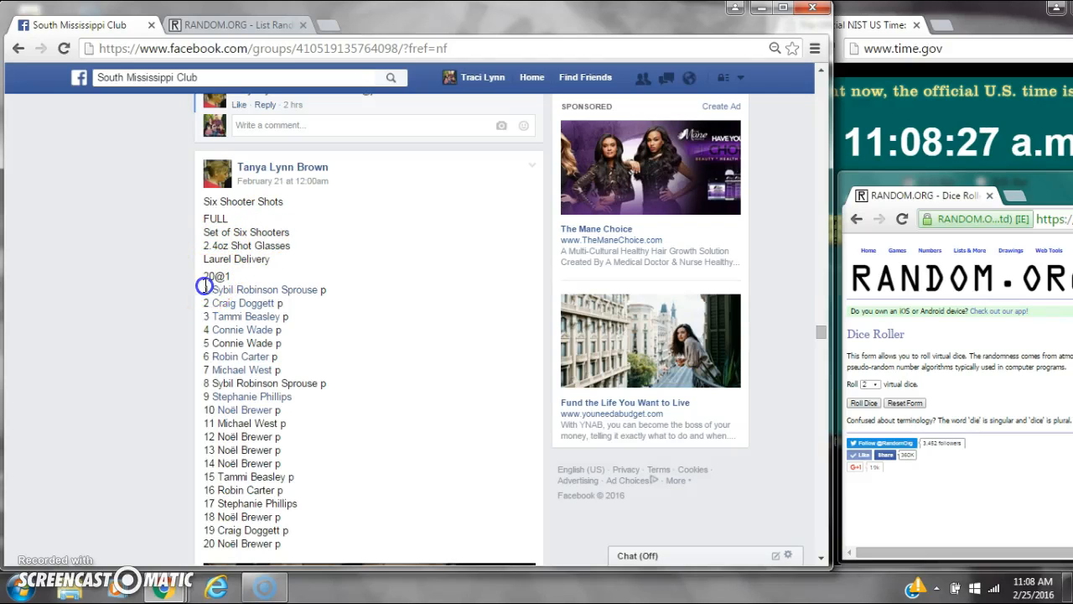
Step: Copy the 20 numbered spot names from the Six Shooter Shots post
drag(206, 285, 293, 544)
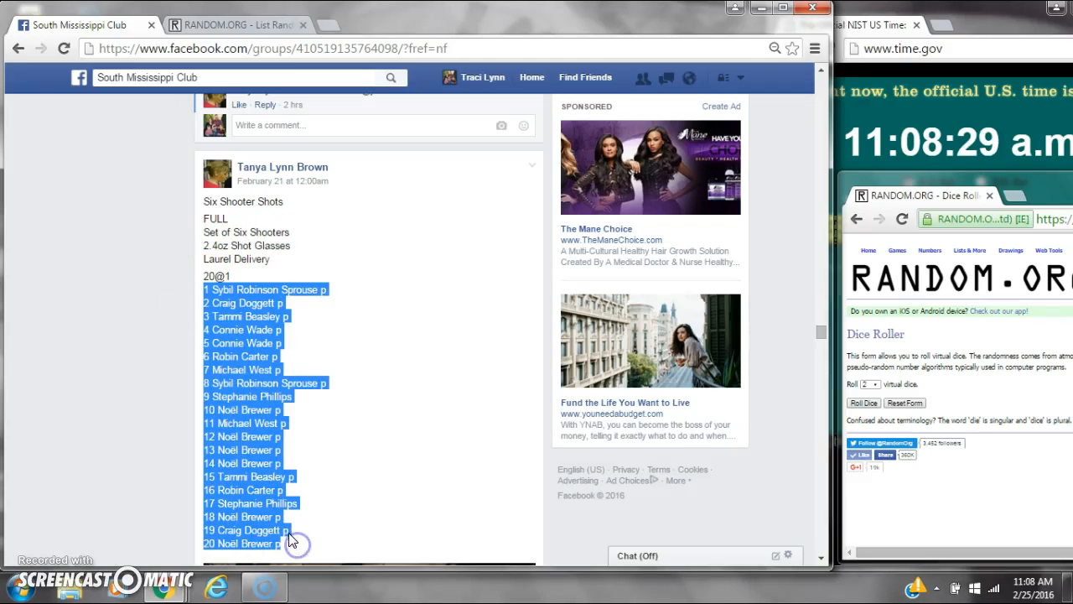
right_click(294, 536)
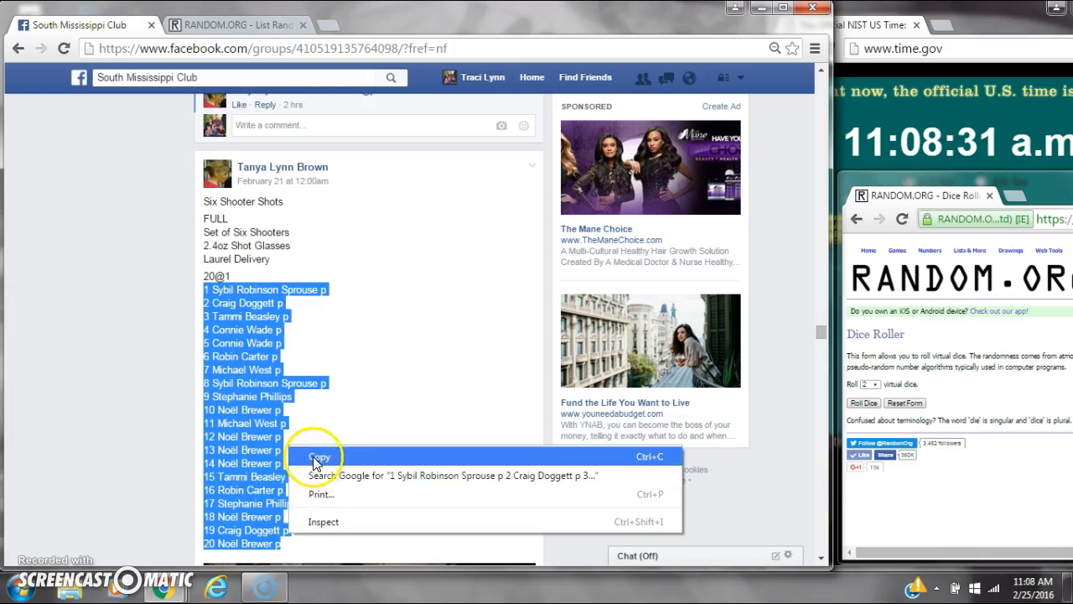
click(319, 456)
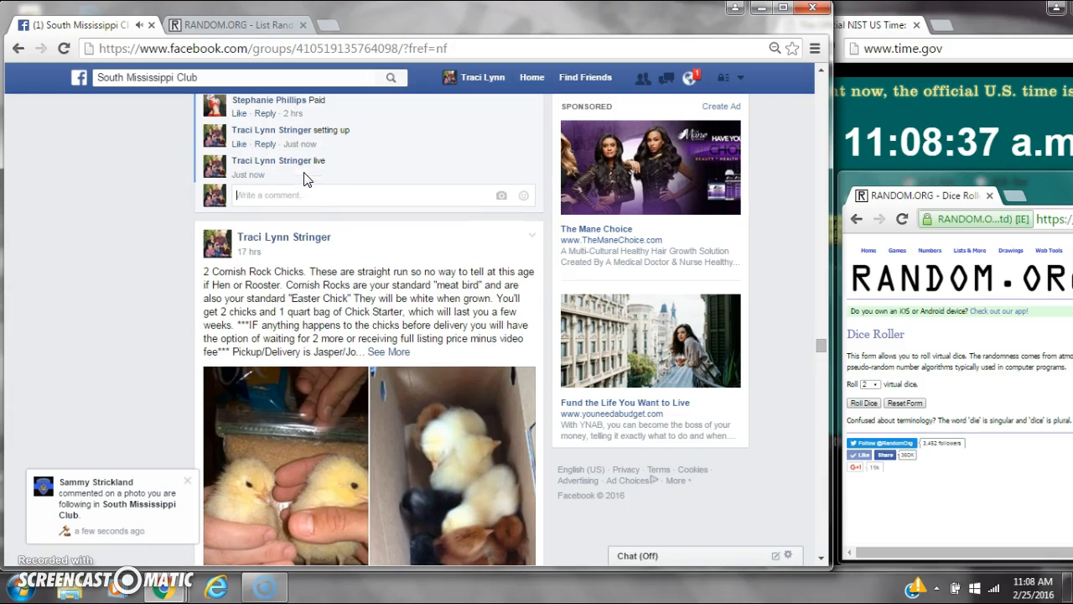
mouse_move(300, 175)
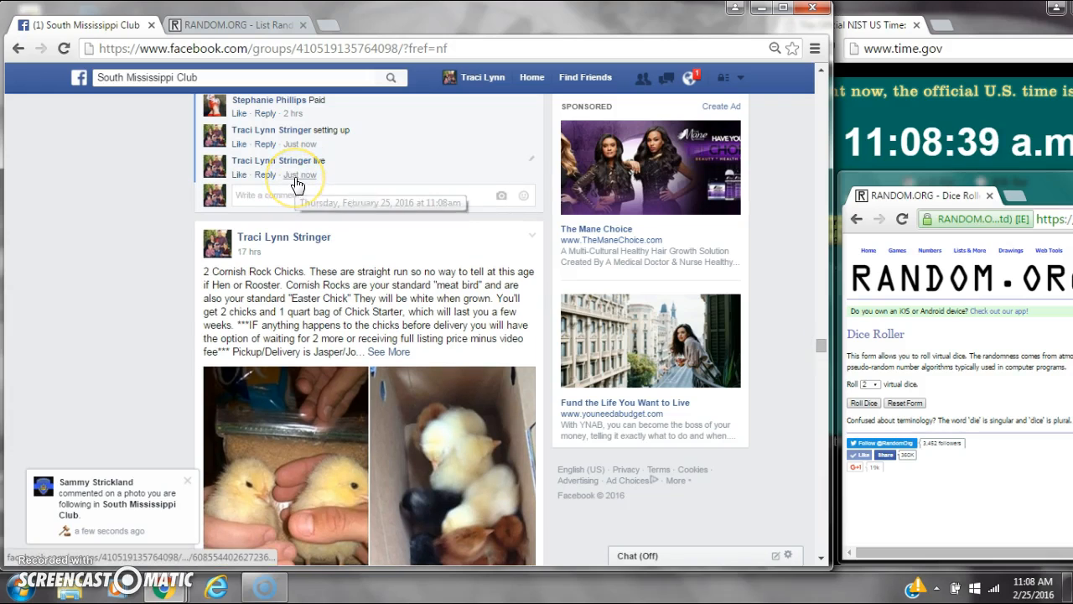
Step: Check the live comment's exact timestamp and the current system date and time
click(1033, 585)
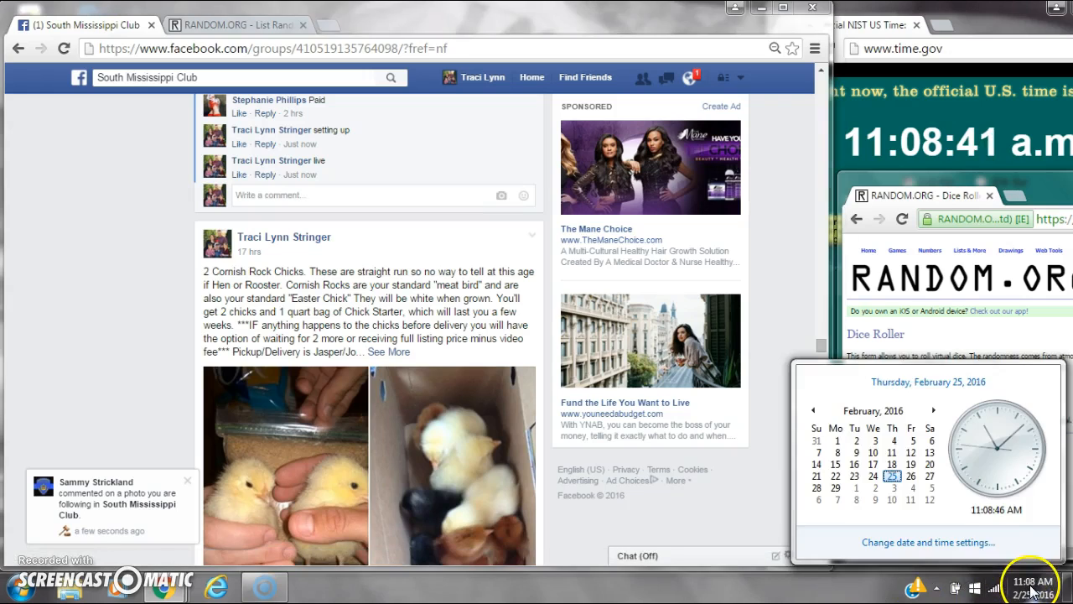
click(235, 25)
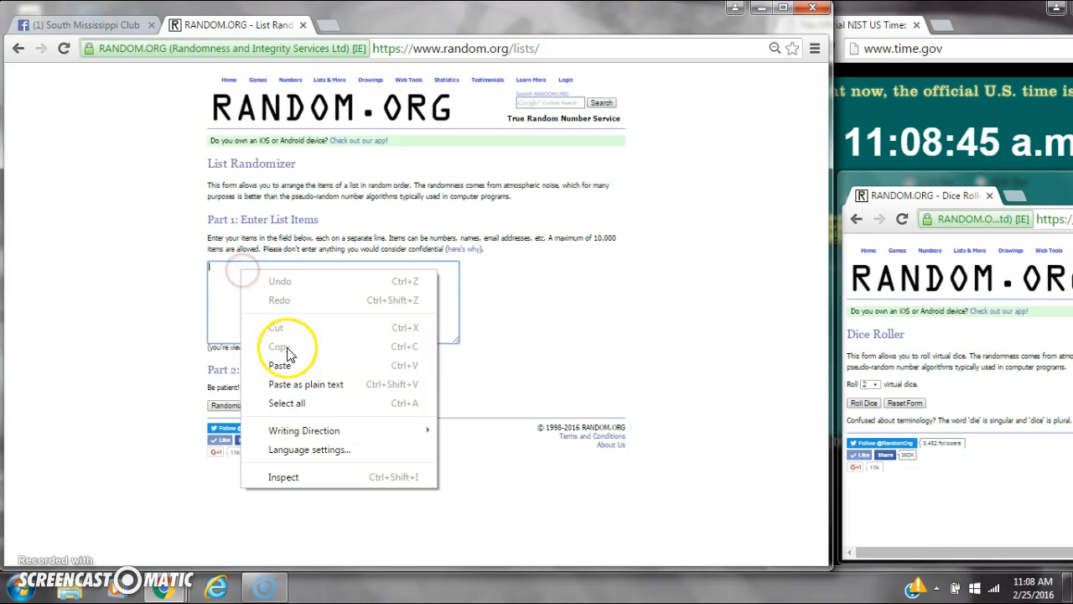
Step: Paste the 20 spot names, roll two dice, and randomize the list once
click(279, 365)
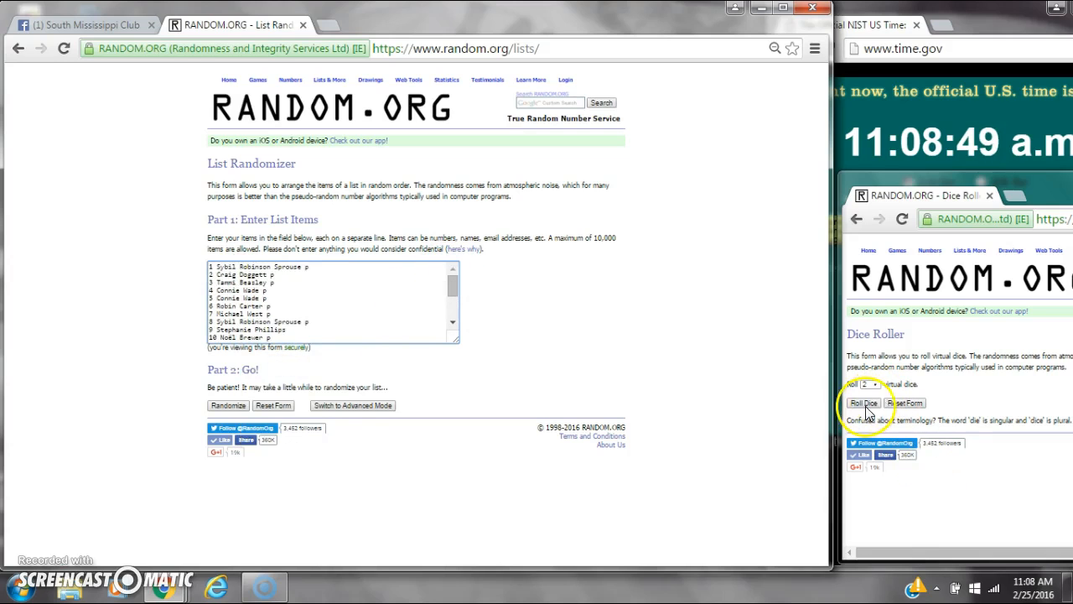
click(863, 402)
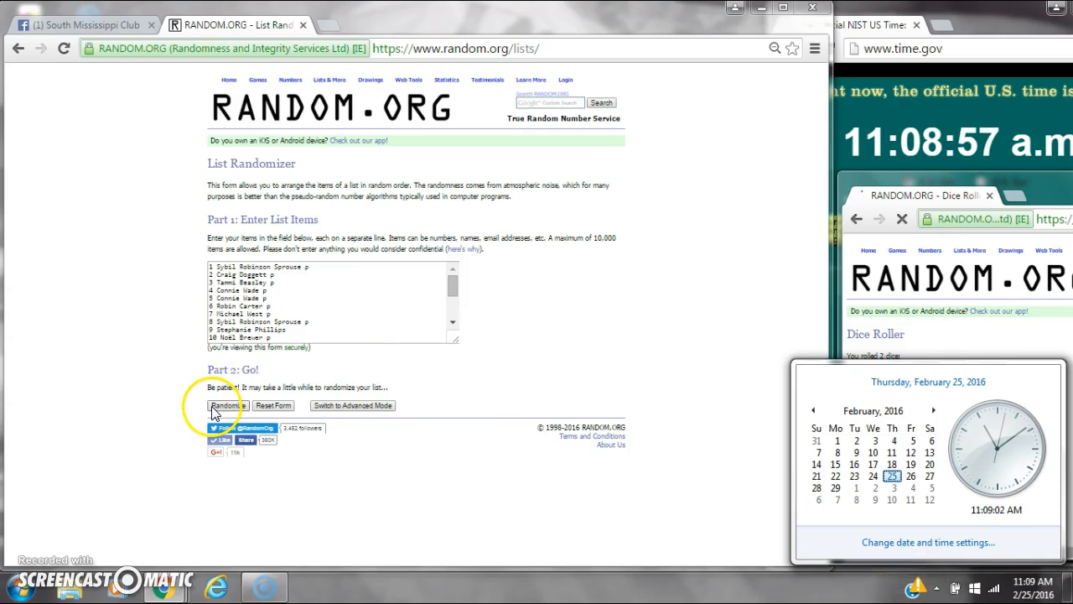
click(228, 405)
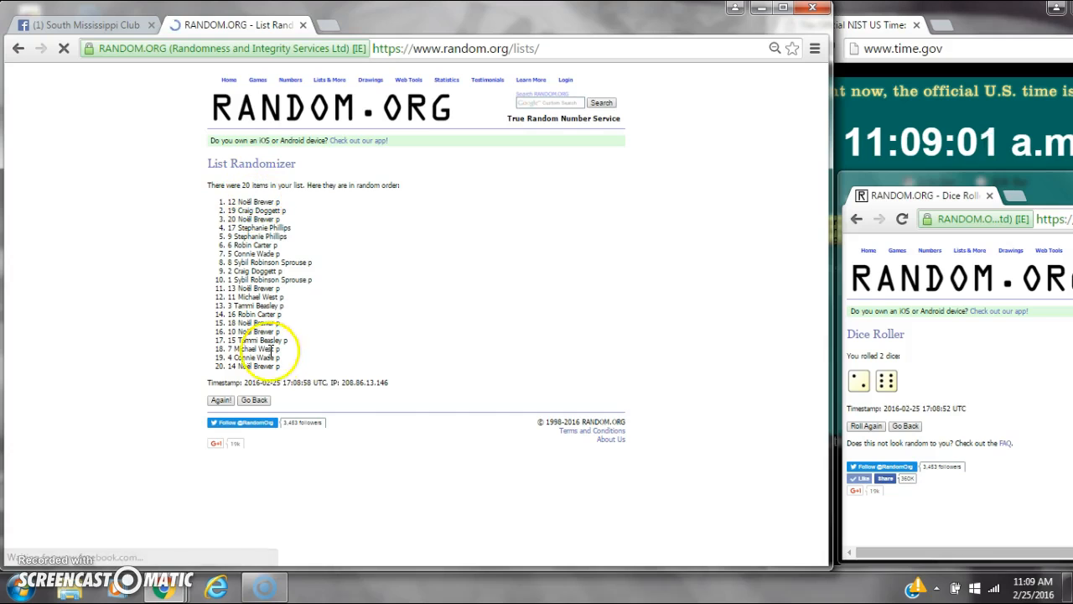
Step: Reshuffle the spot list to seven randomizations, checking the system clock before and after
click(1033, 584)
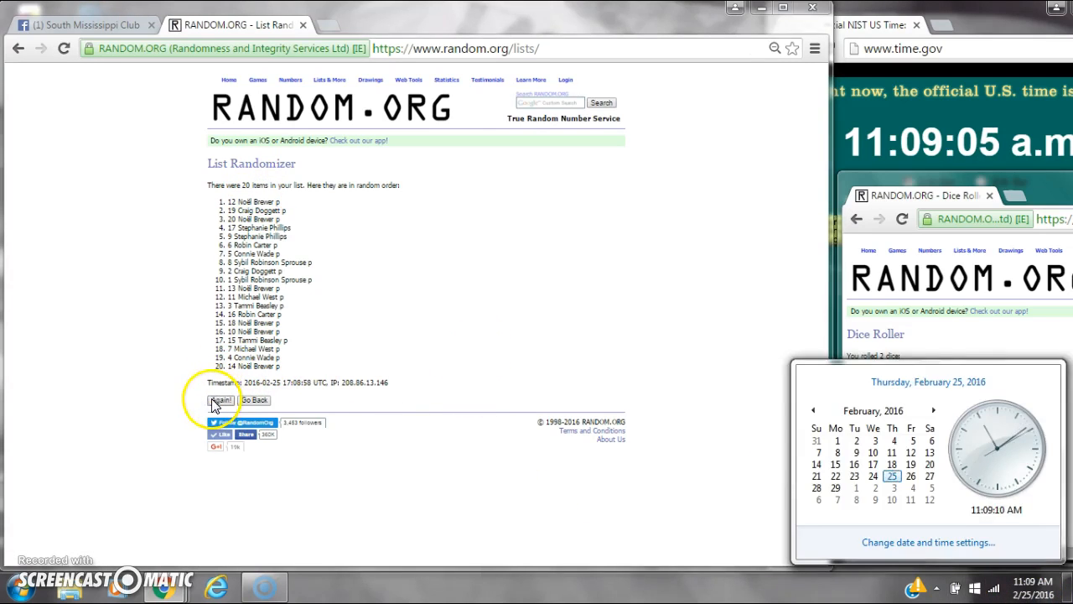
click(220, 417)
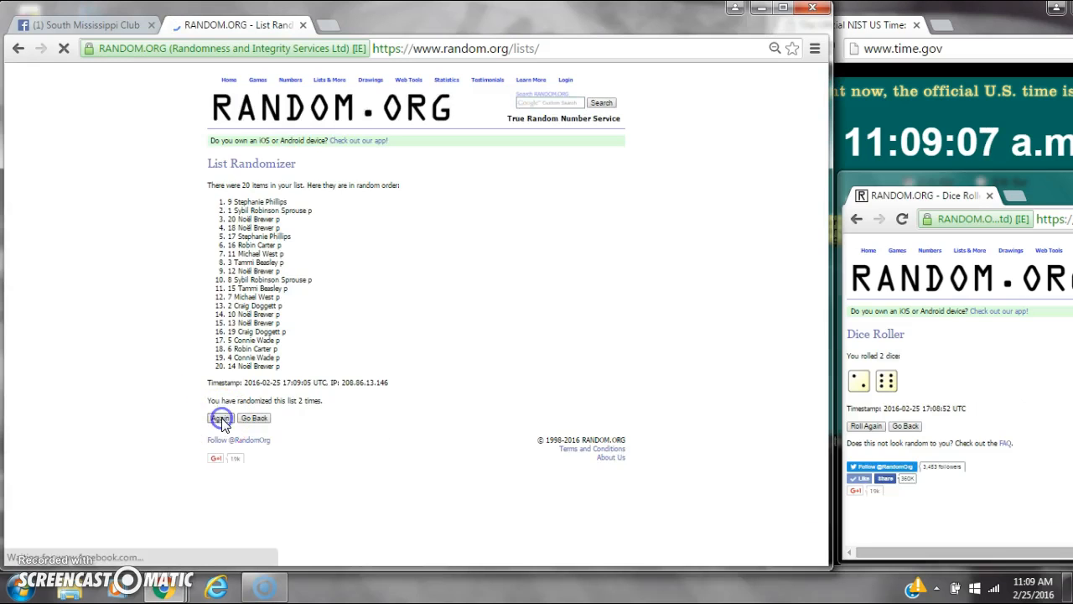
click(220, 418)
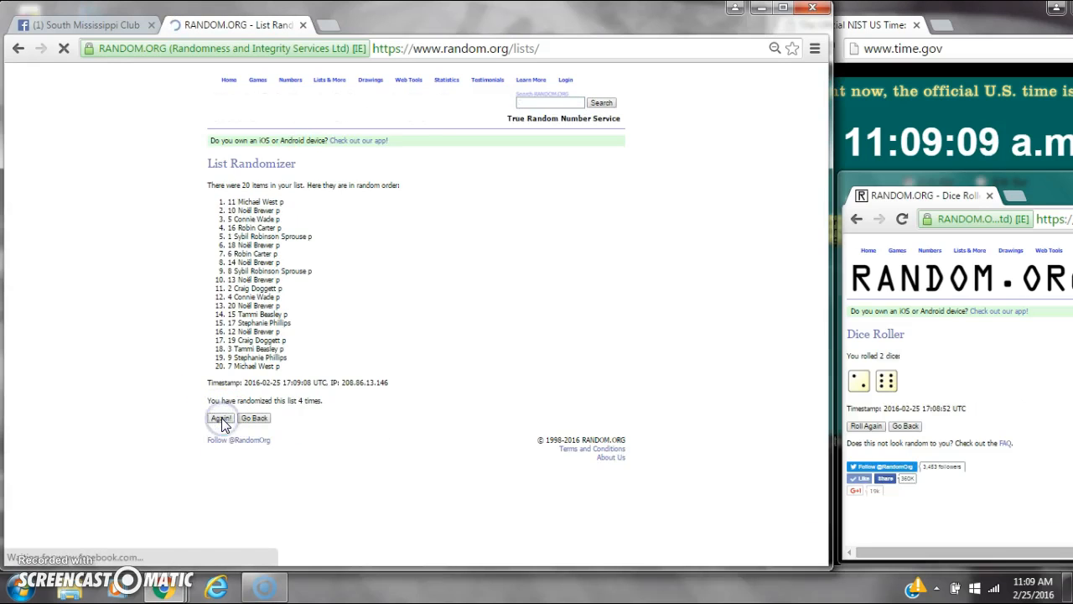
click(221, 417)
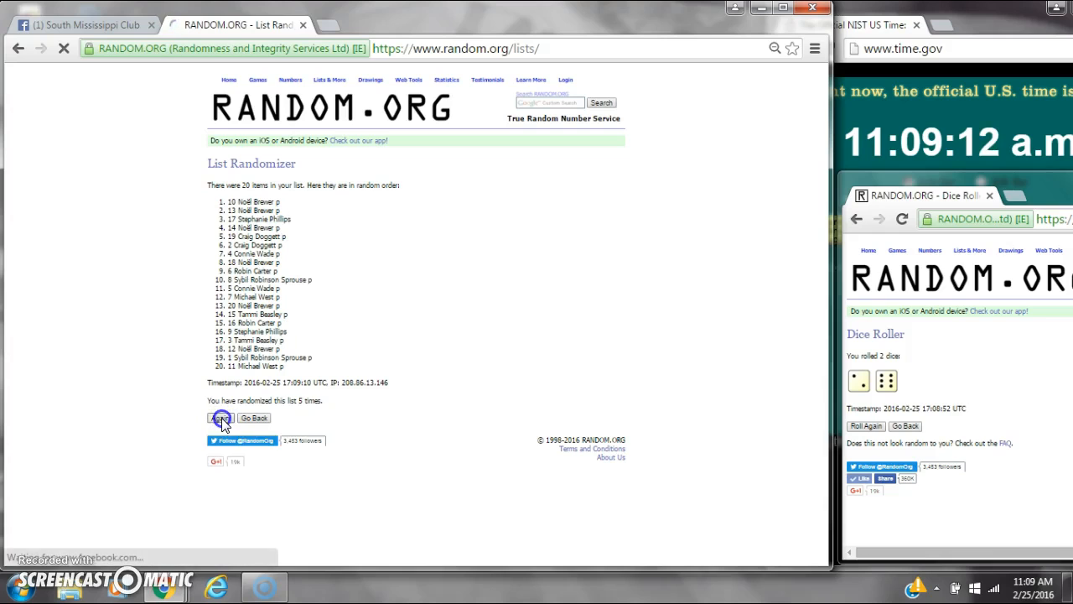
click(220, 418)
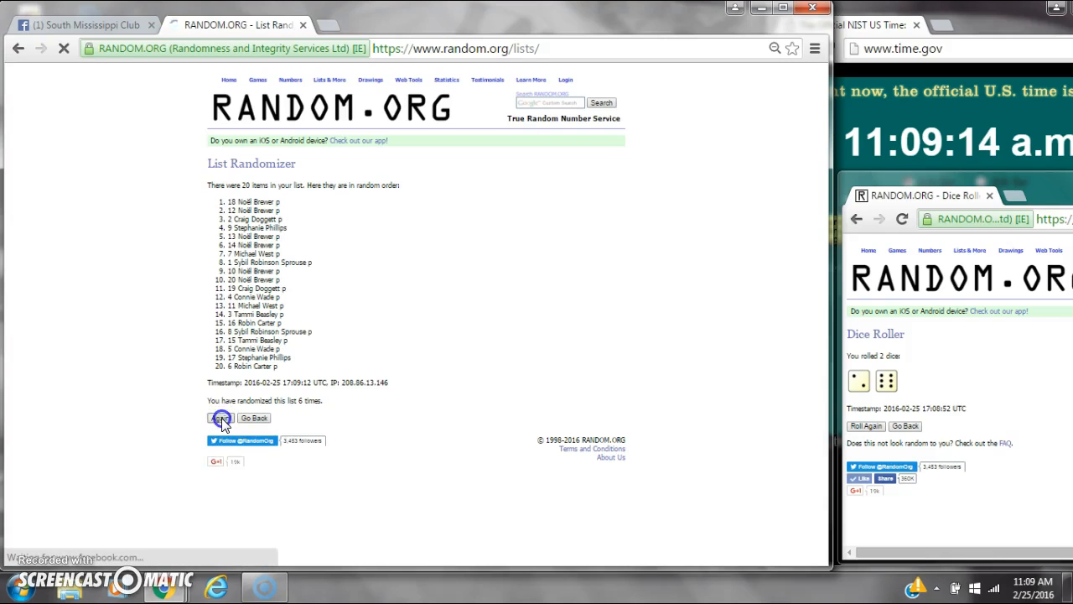
click(220, 418)
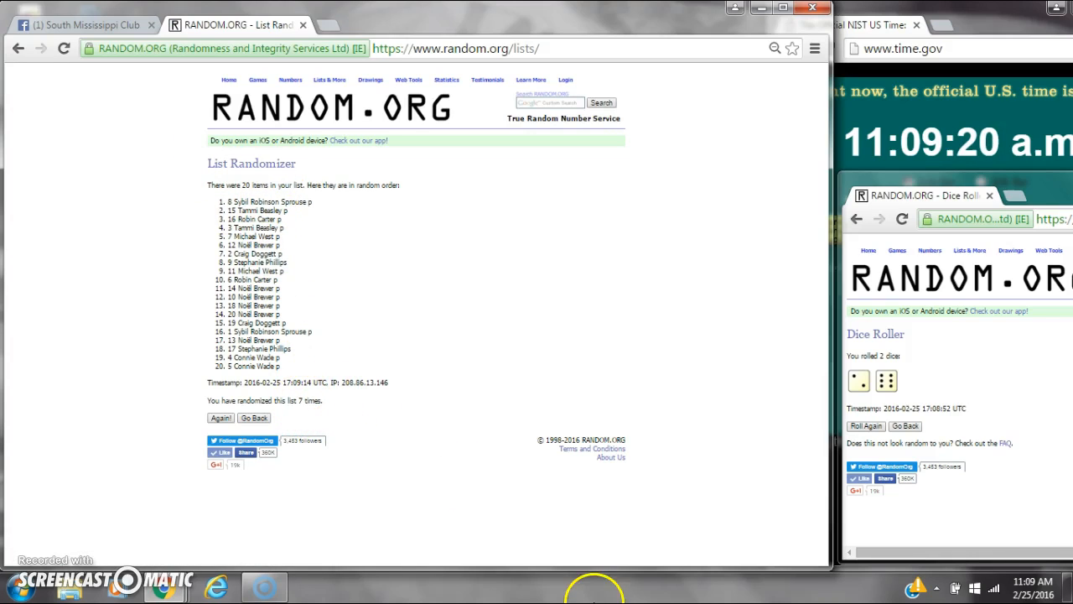
click(1032, 583)
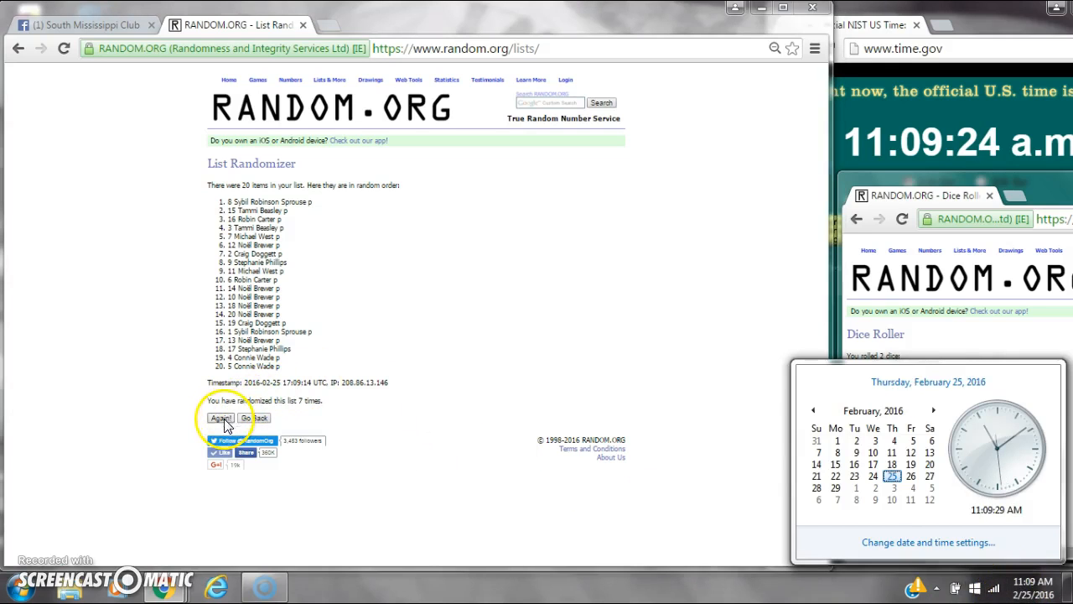
Step: Randomize the list an eighth time, leaving spot 12 on top as winner
click(219, 418)
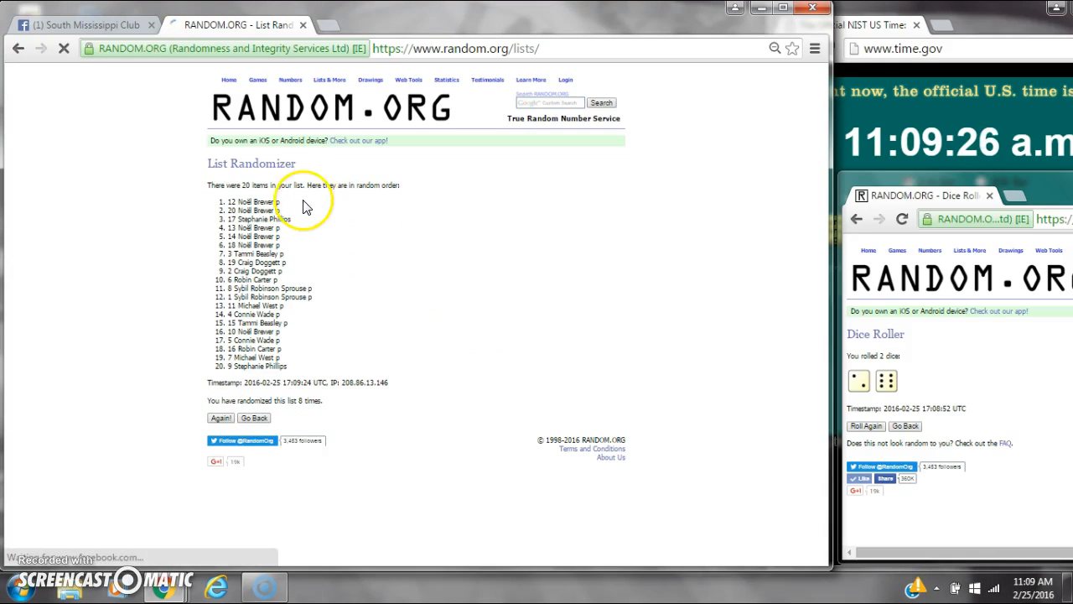
double_click(252, 201)
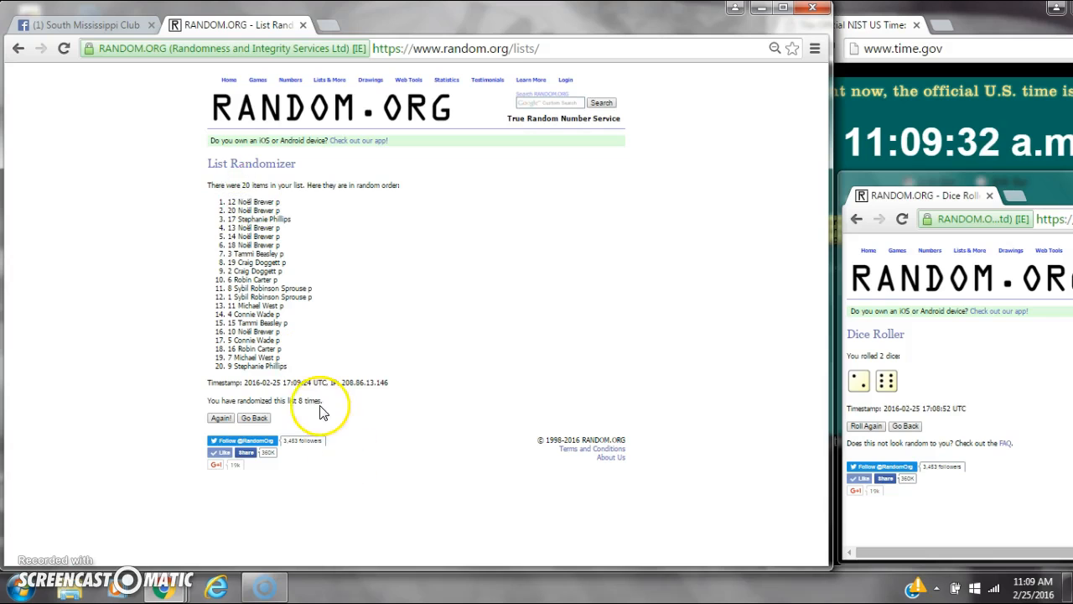
mouse_move(149, 16)
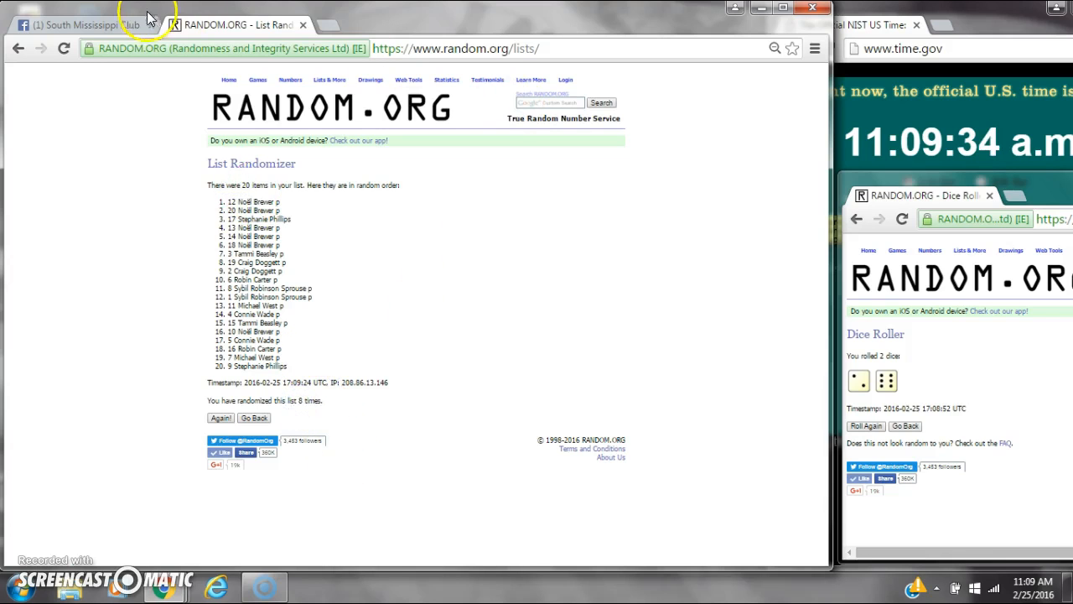
Step: Visit the Facebook post for the 'done' comment, then return to the final list
click(80, 24)
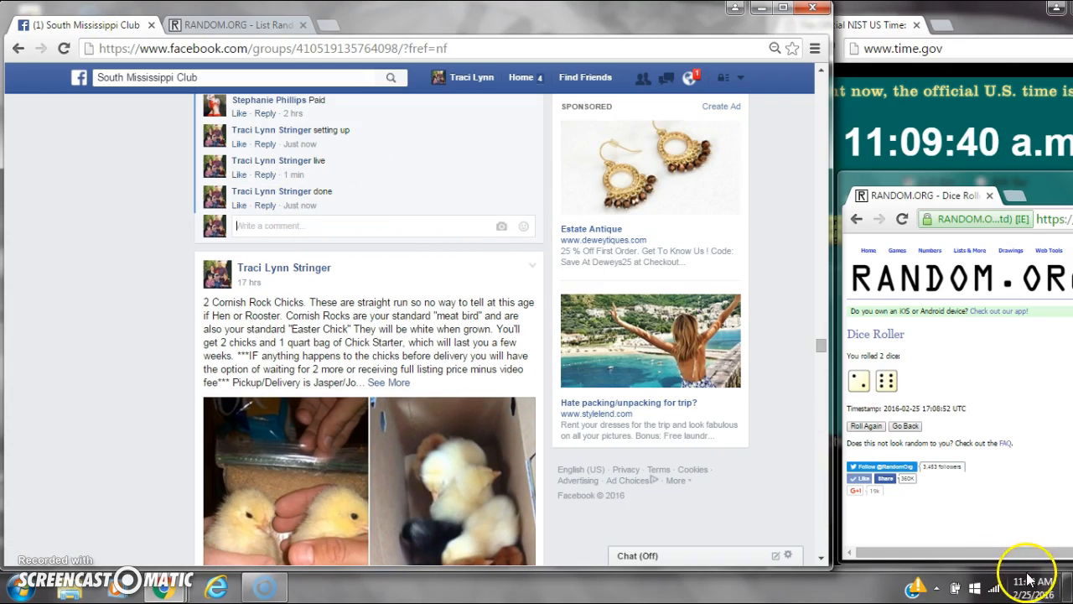
click(227, 24)
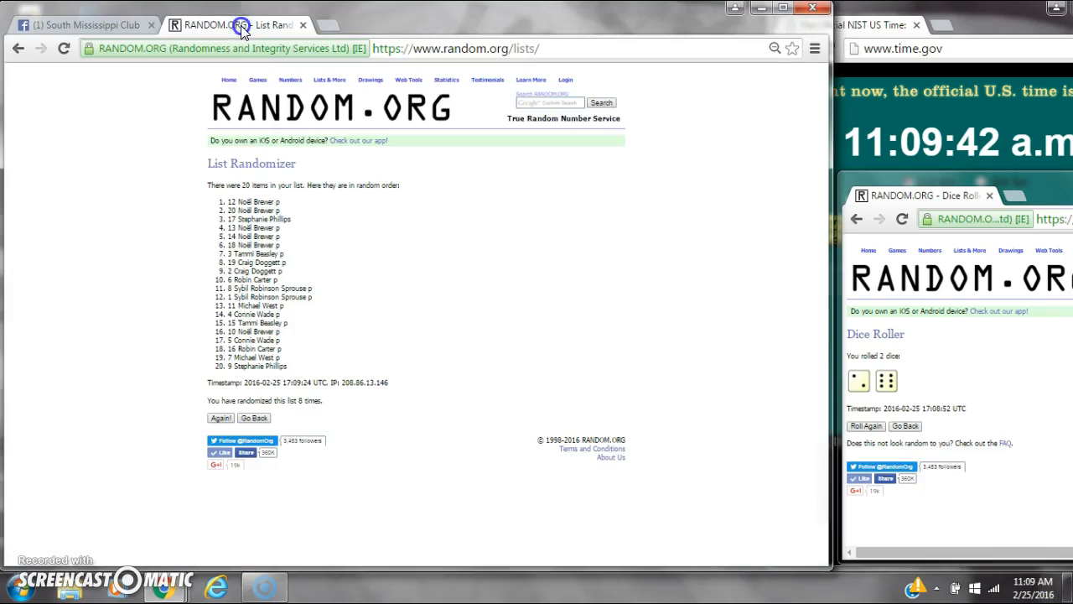